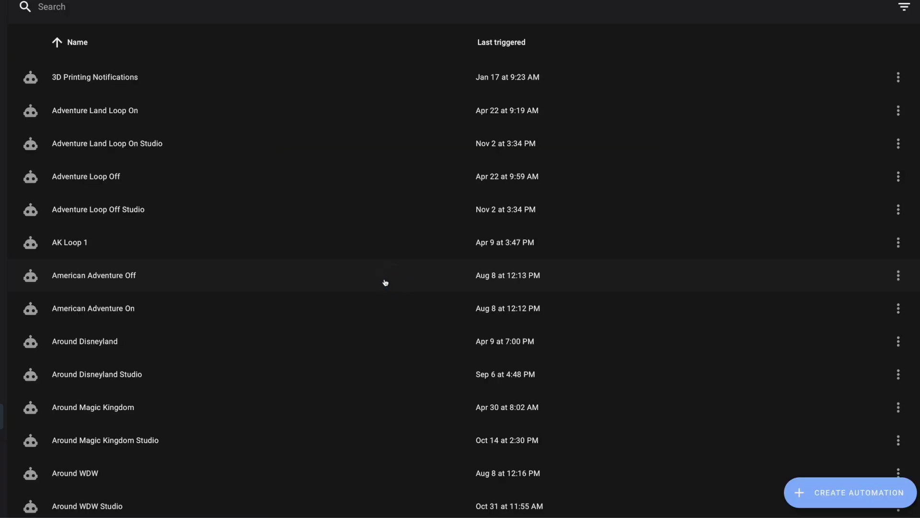
Step: Create a new automation with a Webhook trigger and show its webhook access options
left_click(849, 492)
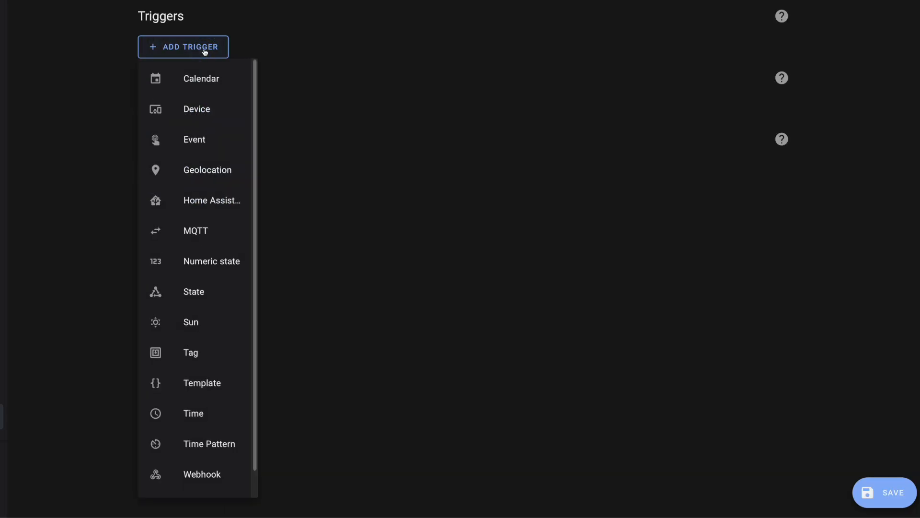
scroll("down", 3)
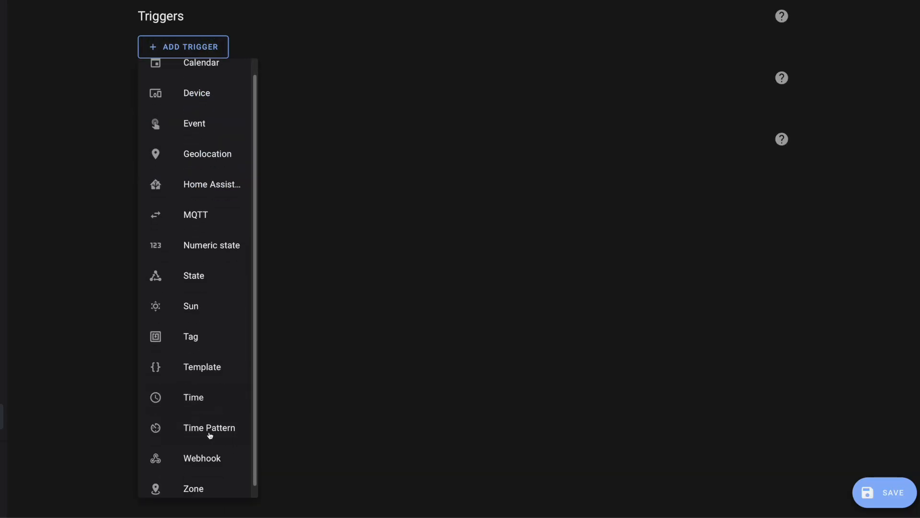
left_click(201, 457)
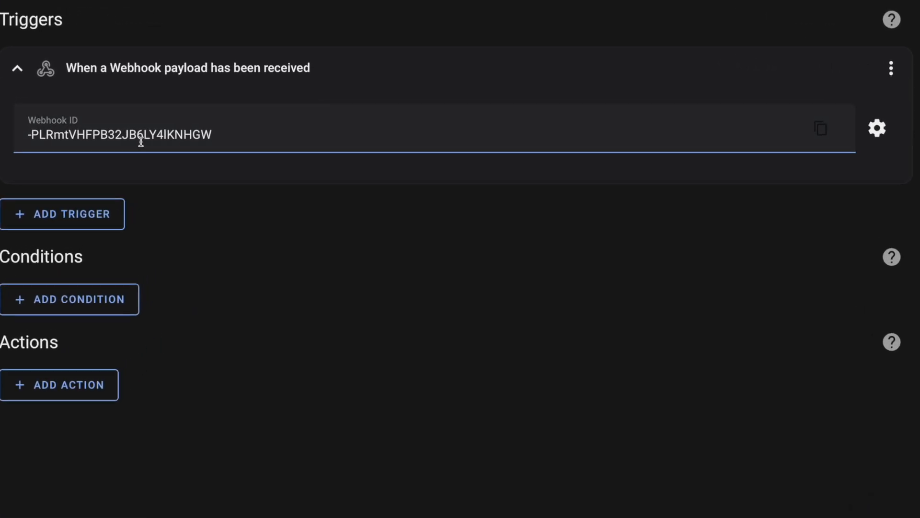
left_click(876, 128)
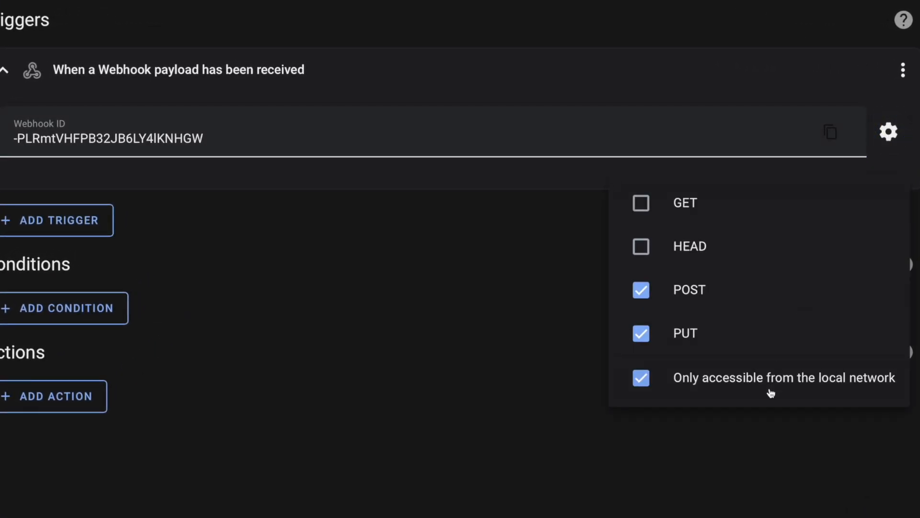
mouse_move(758, 405)
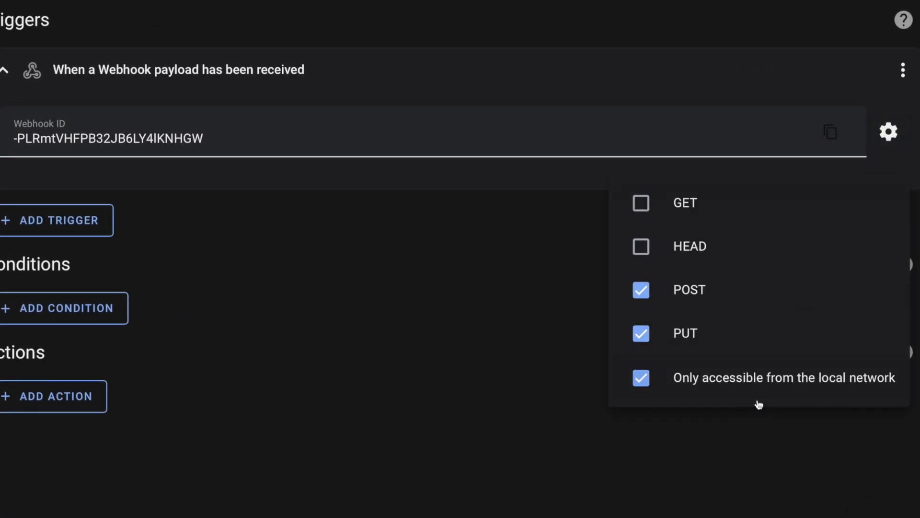
mouse_move(768, 405)
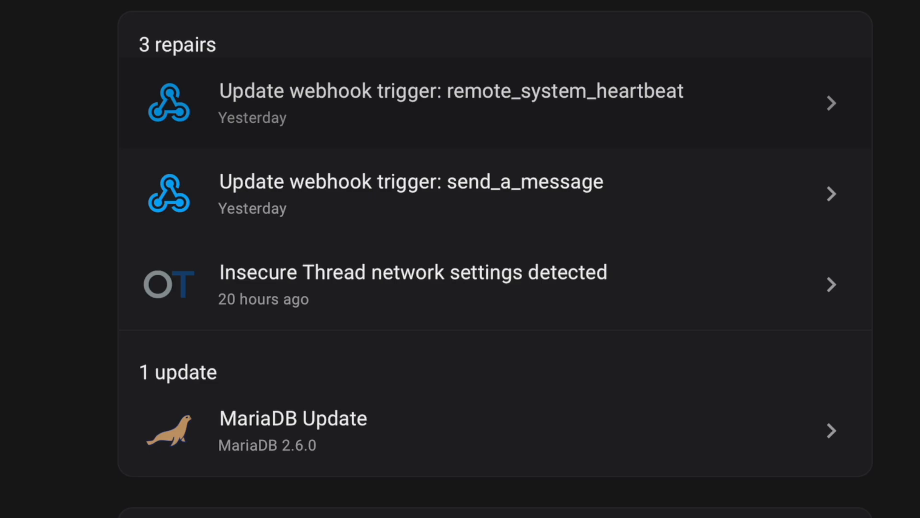
mouse_move(661, 175)
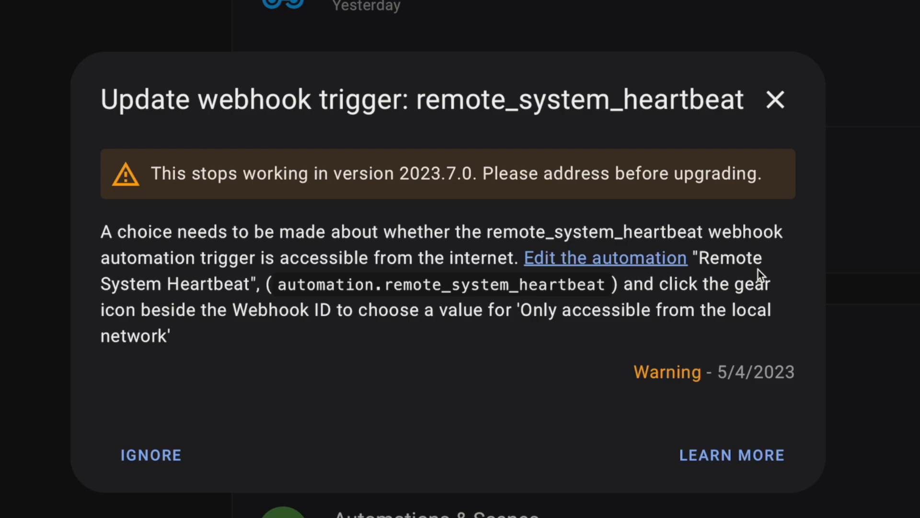
mouse_move(768, 270)
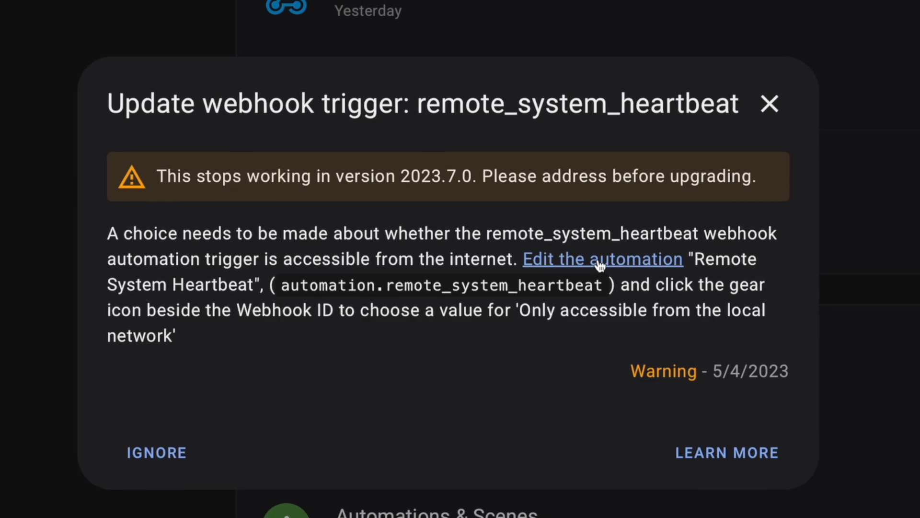
Step: Turn off local-network-only access on the Remote System Heartbeat webhook trigger, then verify it
left_click(601, 258)
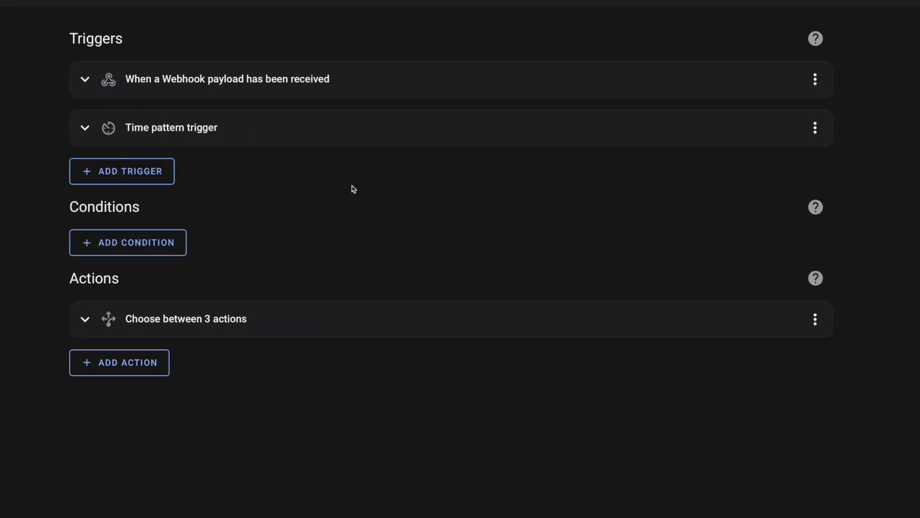
left_click(85, 79)
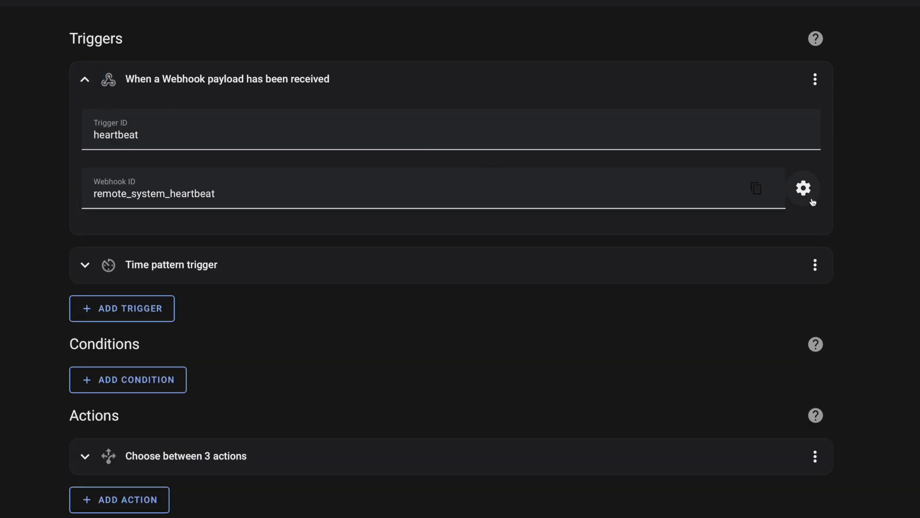
mouse_move(803, 187)
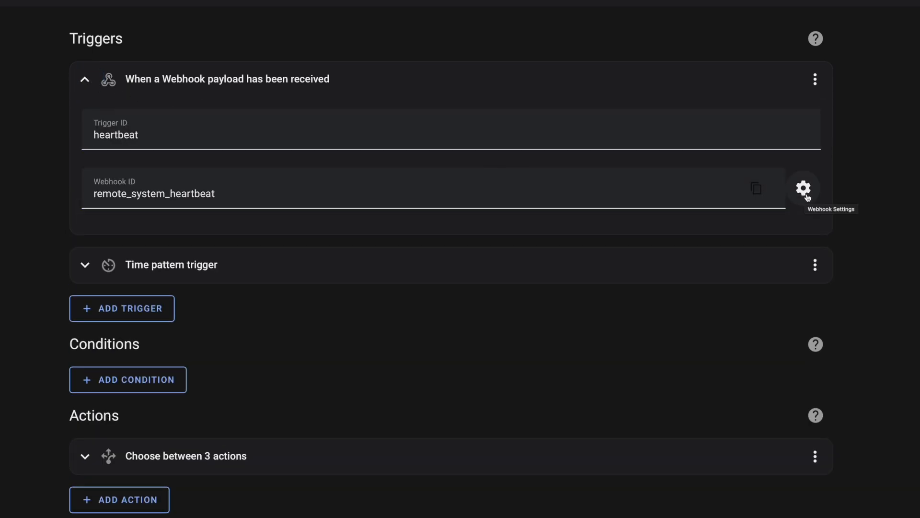
mouse_move(803, 189)
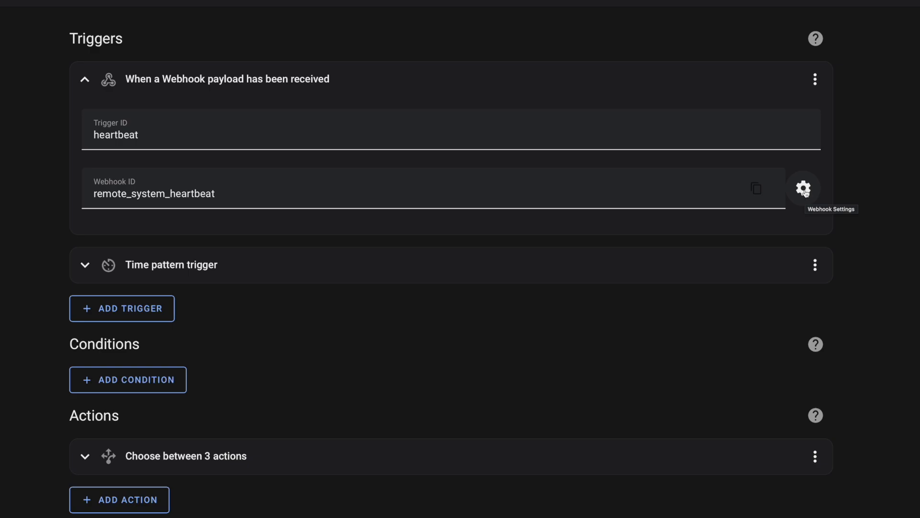
left_click(803, 188)
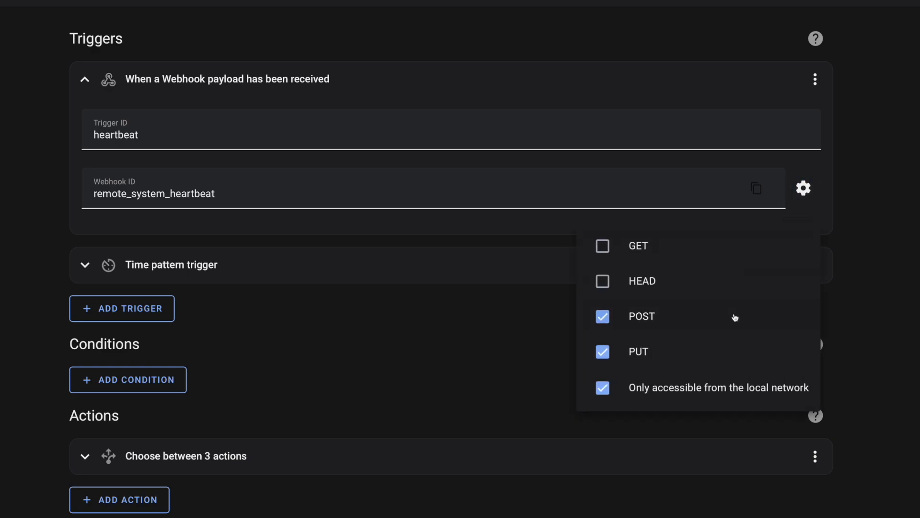
mouse_move(750, 301)
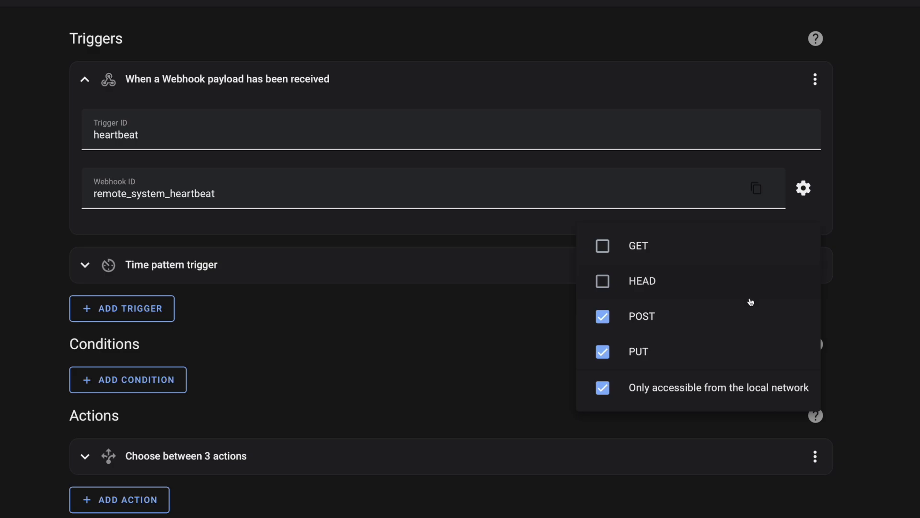
mouse_move(667, 403)
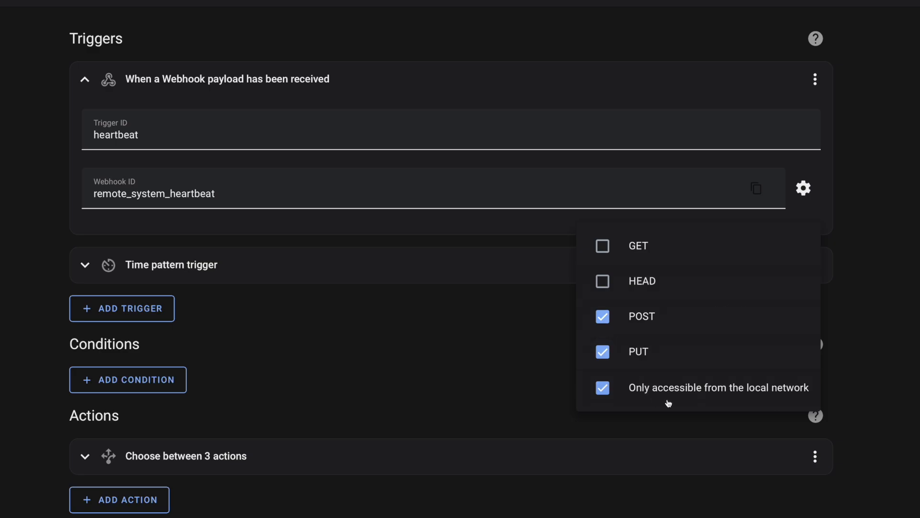
mouse_move(673, 402)
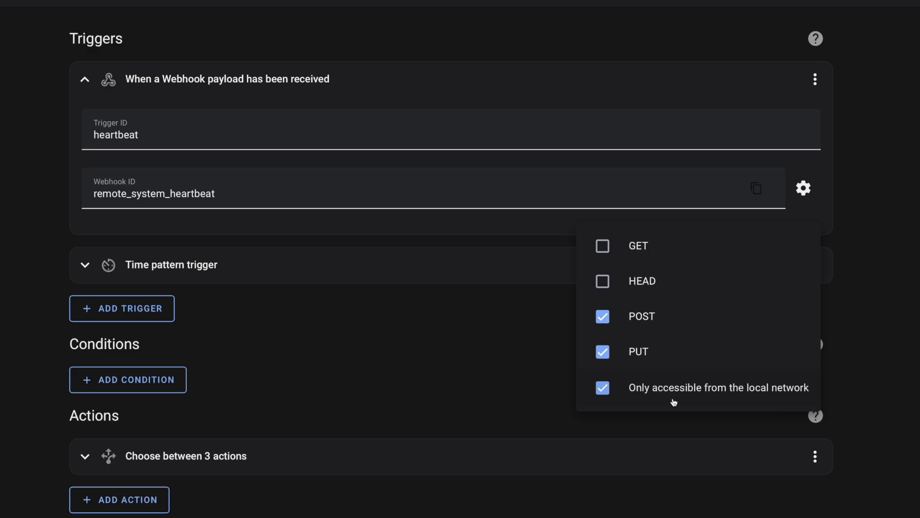
left_click(602, 389)
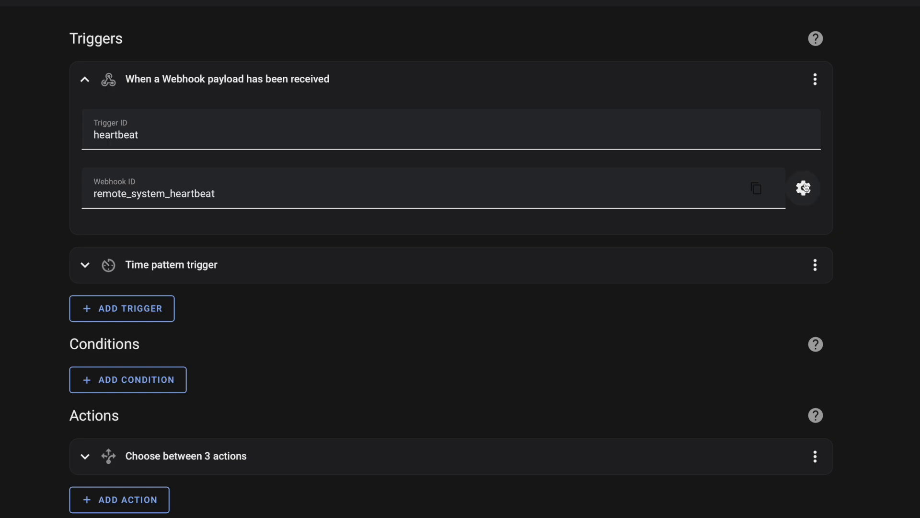
left_click(803, 188)
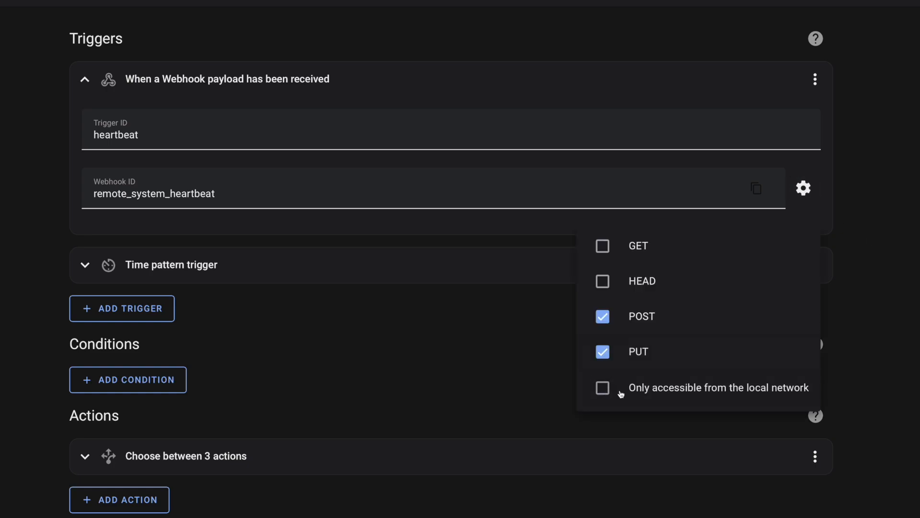
mouse_move(788, 512)
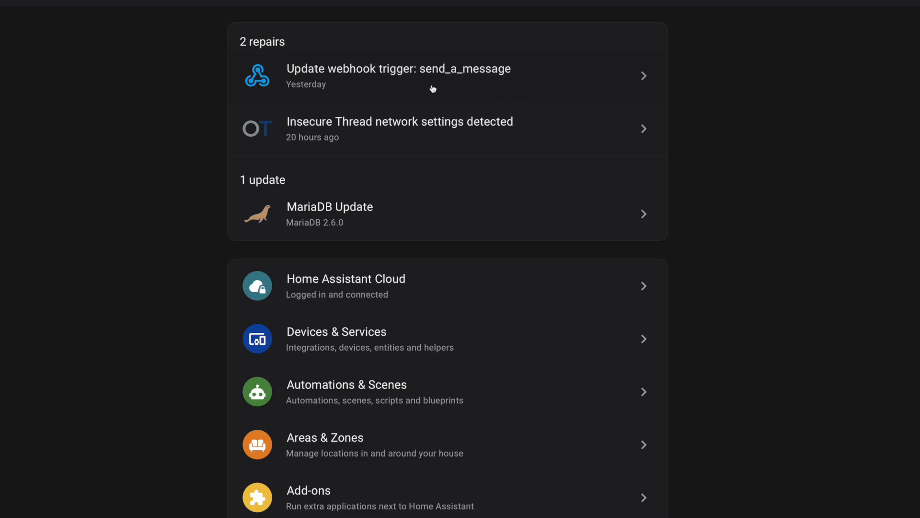
Step: Set the send_a_message webhook's local-network access option from its repair, then close the repair
left_click(398, 76)
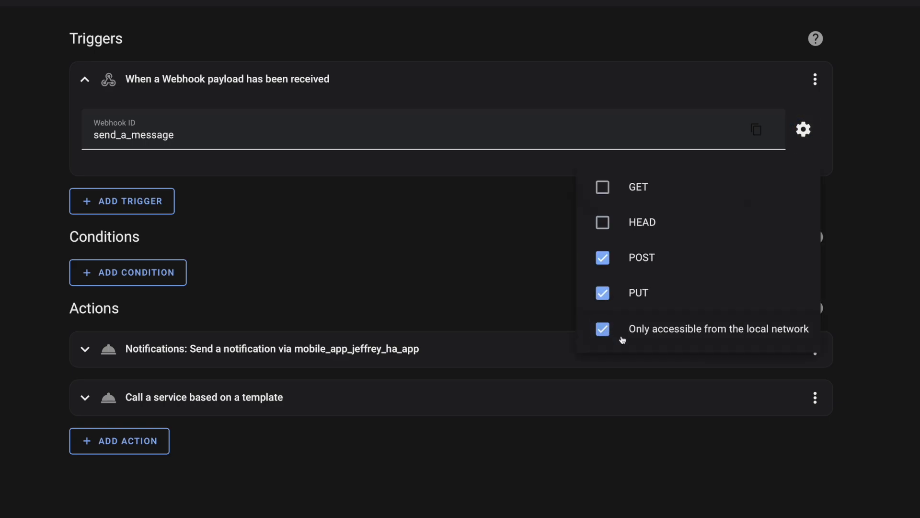
left_click(601, 329)
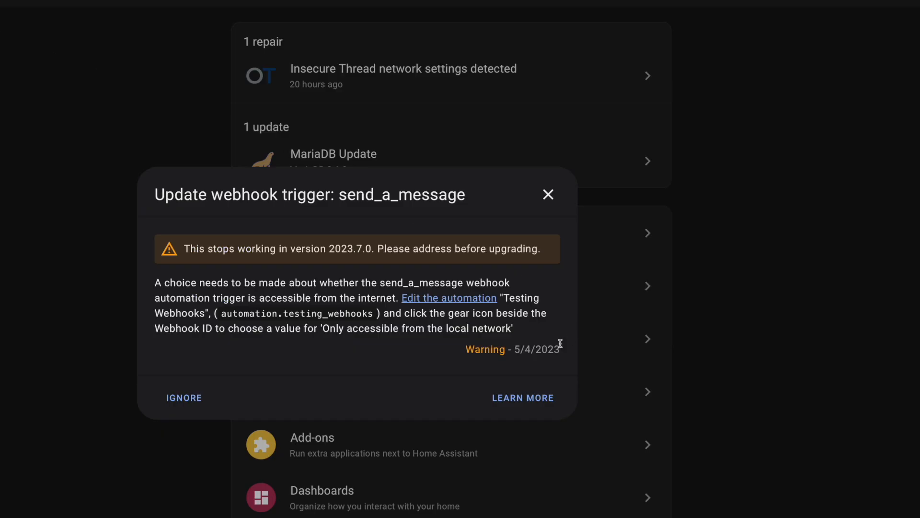
left_click(547, 194)
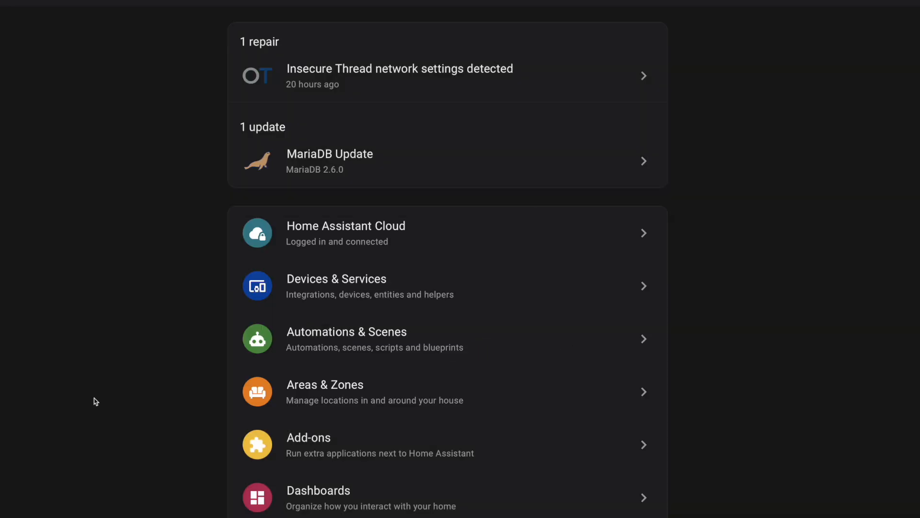